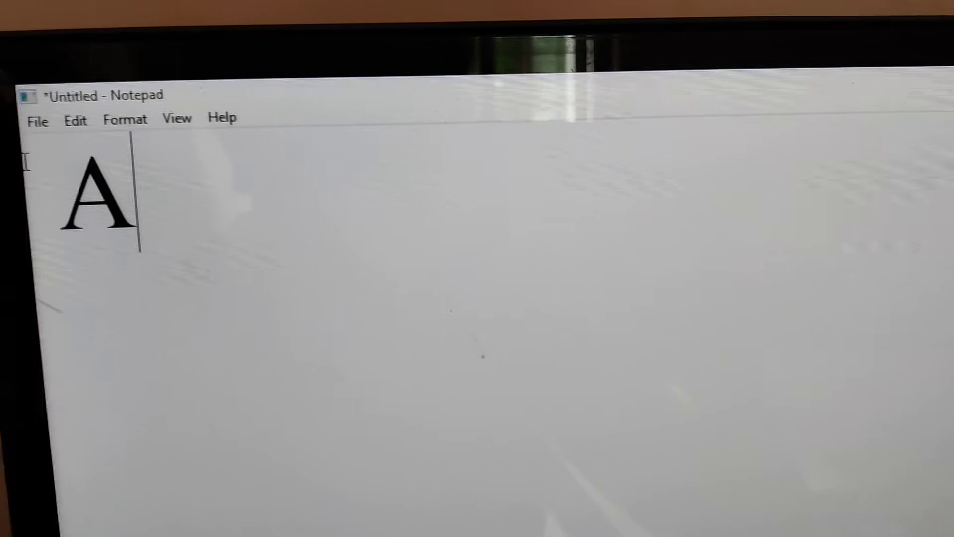
text(Alt 65  Capital Letter "A")
text(Alt 97  Small Letter "a")
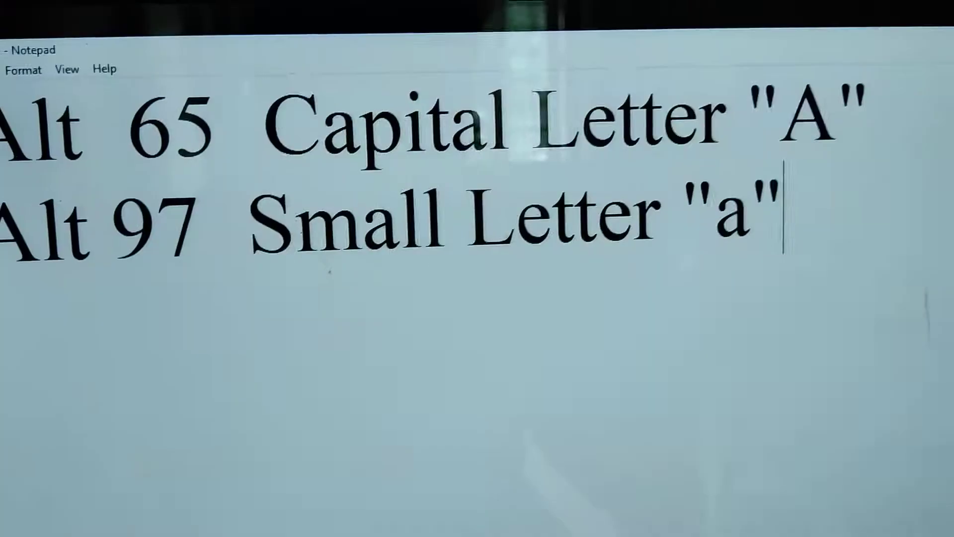